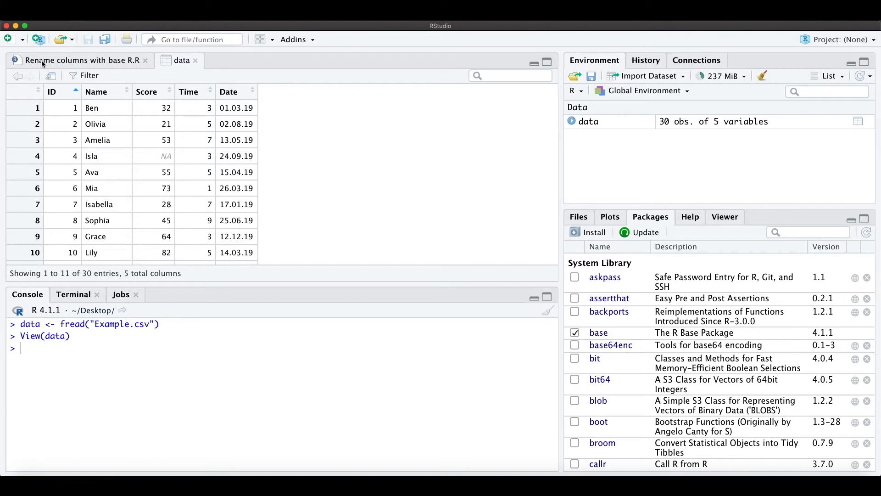
Switch from the data viewer back to the 'Rename columns with base R.R' script.
{"action": "left_click", "coordinate": [82, 60]}
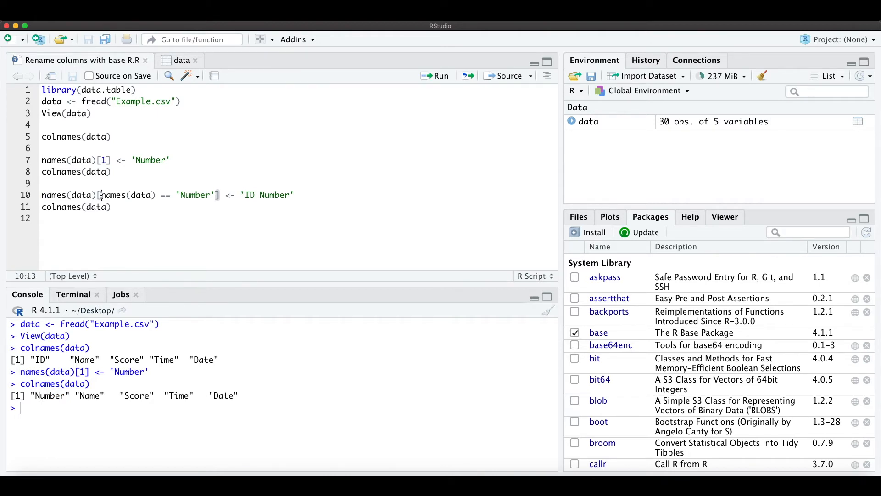
Select lines 10–11 that rename Number to 'ID Number' and list colnames.
{"action": "left_click_drag", "start_coordinate": [101, 195], "coordinate": [214, 195]}
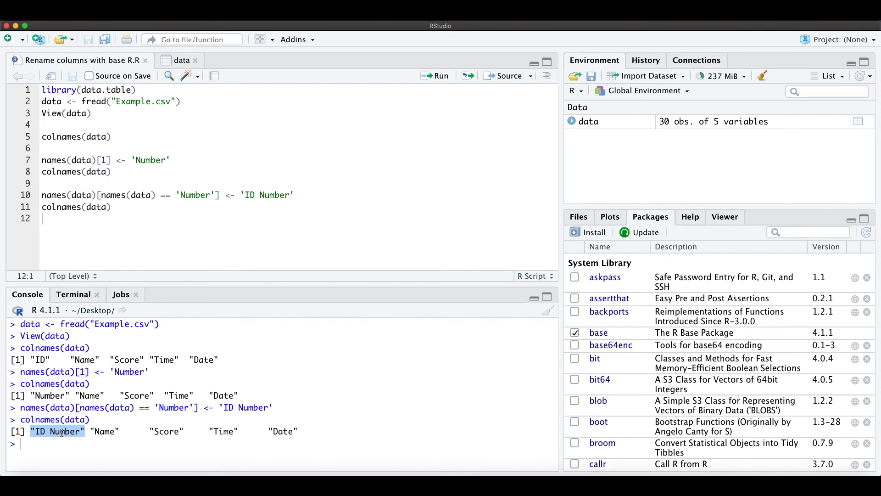
Focus the console to run View(data) and reopen the table headed 'ID Number'.
{"action": "left_click", "coordinate": [101, 113]}
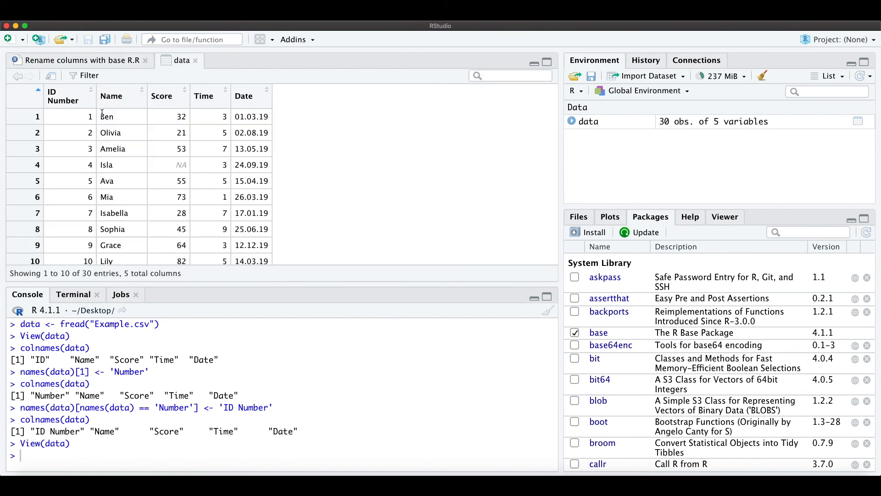
{"action": "mouse_move", "coordinate": [90, 106]}
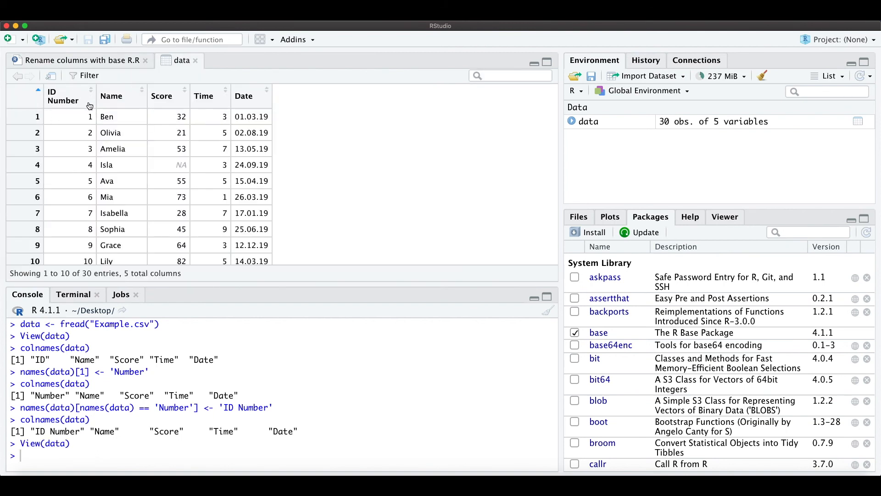
{"action": "mouse_move", "coordinate": [72, 110]}
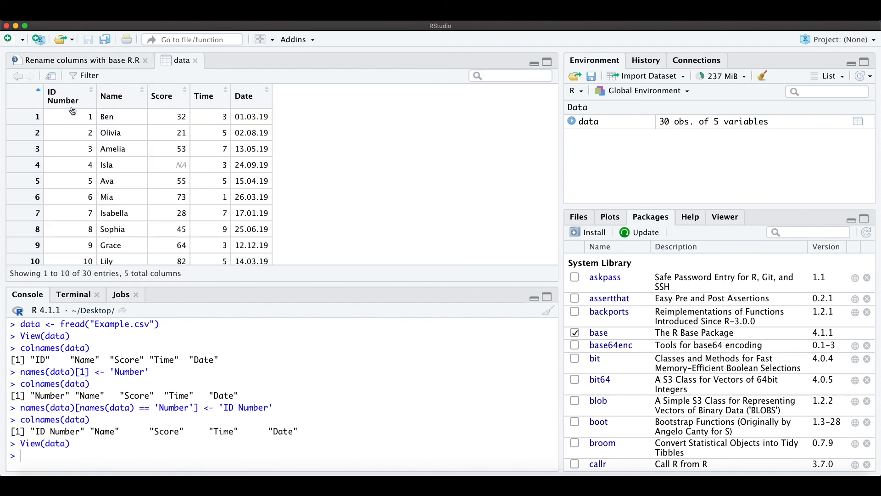
{"action": "mouse_move", "coordinate": [72, 111]}
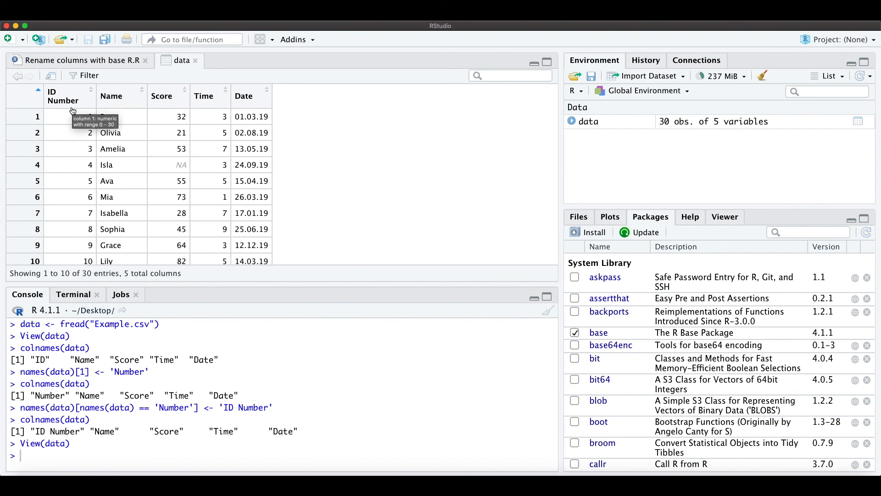